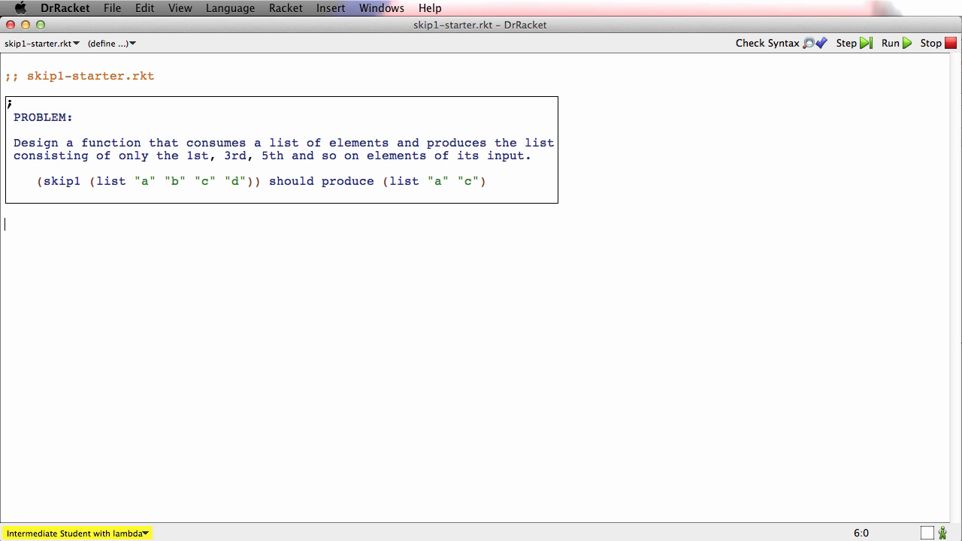
Write the ;; (listof X) -> (listof X) signature and a purpose about keeping 1st, 3rd, 5th elements.
{"action": "type", "text": ";;"}
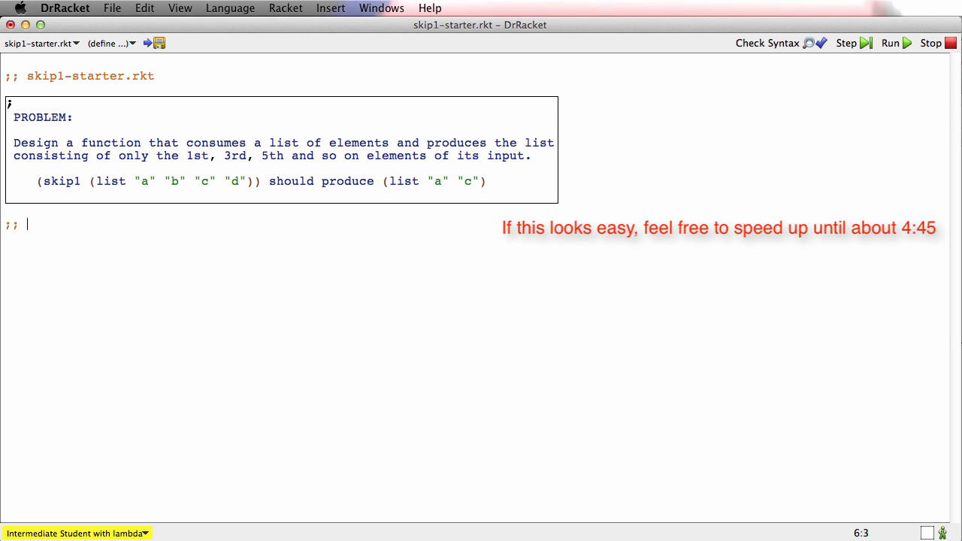
{"action": "type", "text": "(listof X) -"}
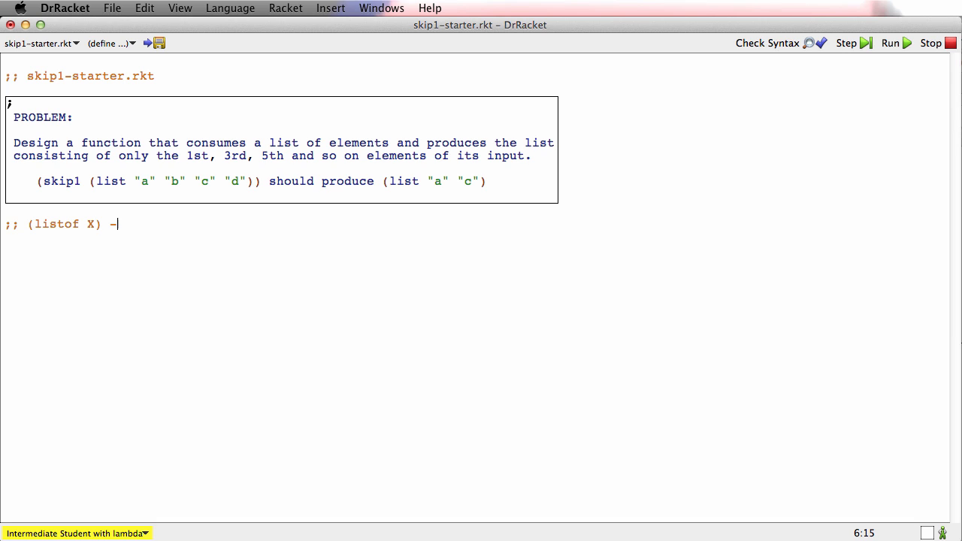
{"action": "type", "text": "> (listof X"}
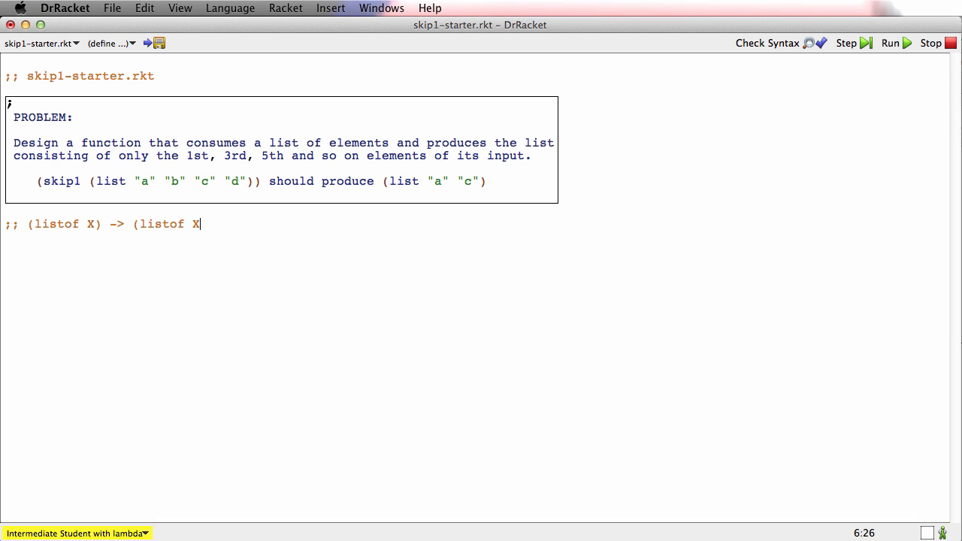
{"action": "type", "text": ")"}
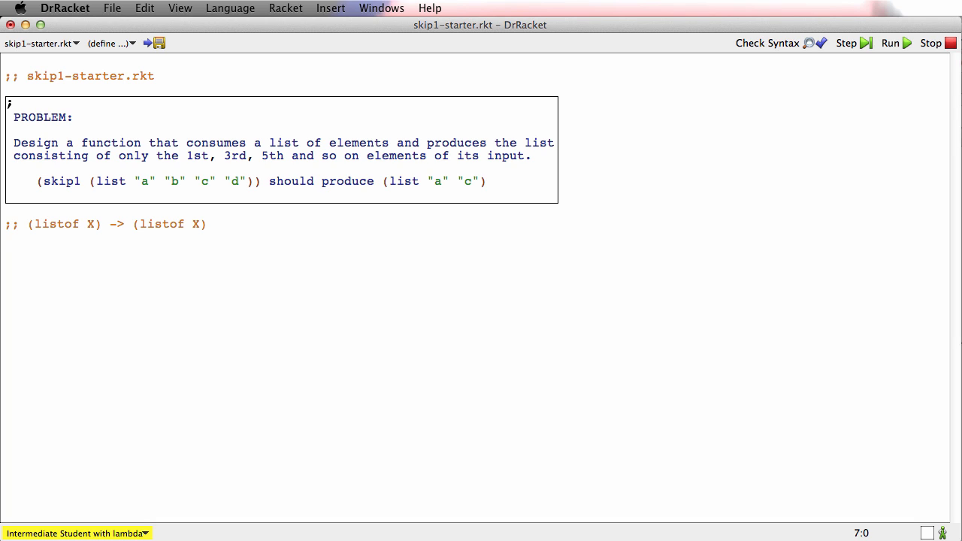
{"action": "type", "text": ";; produce list consist"}
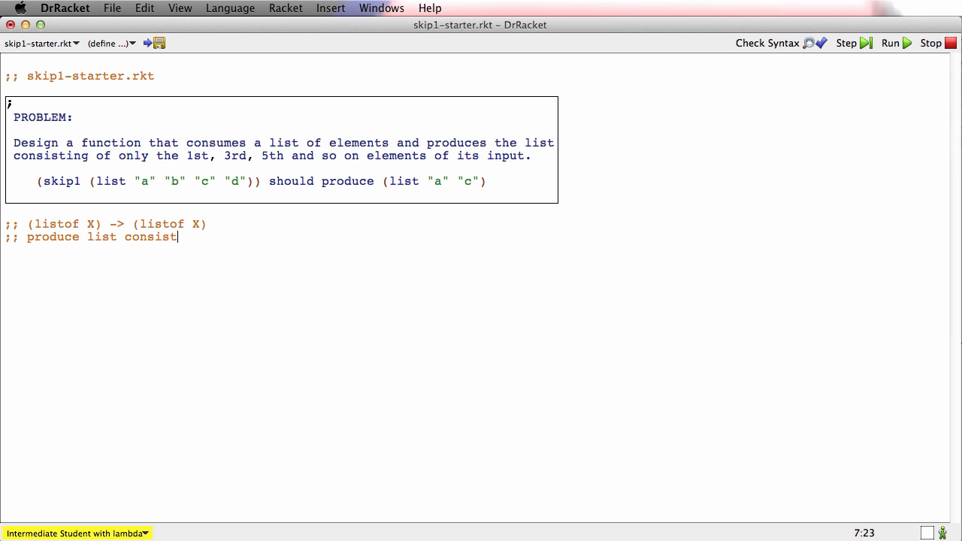
{"action": "type", "text": "ing of"}
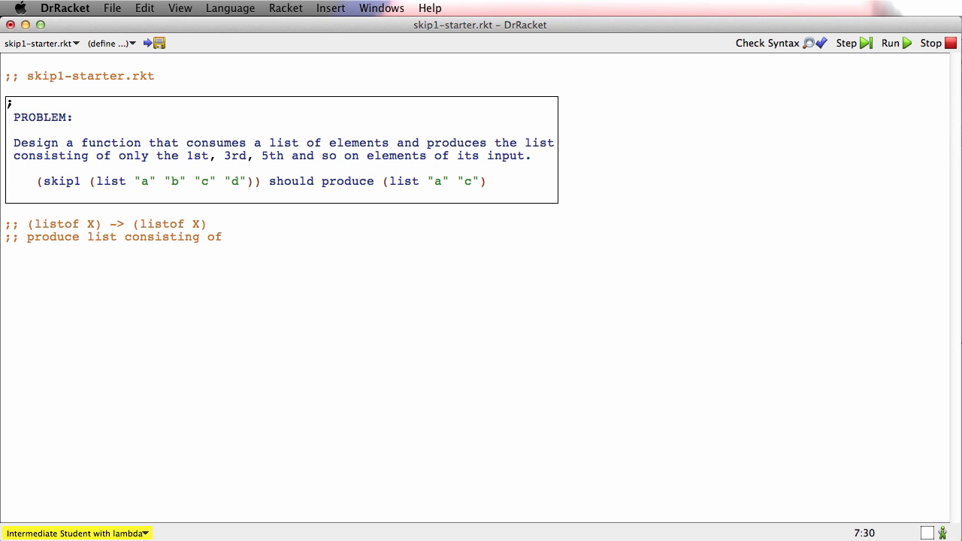
{"action": "type", "text": "only the 1st, 3rd"}
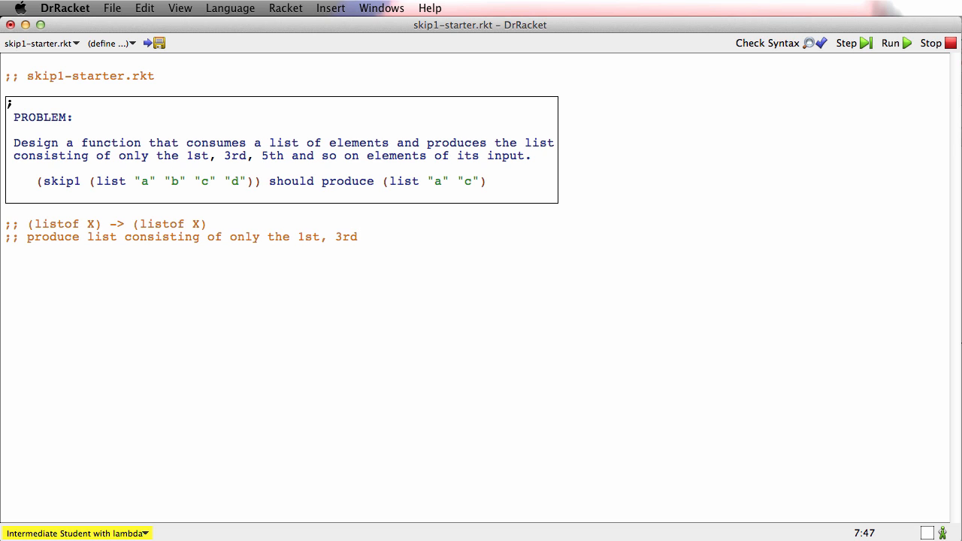
{"action": "type", "text": ", 5th..."}
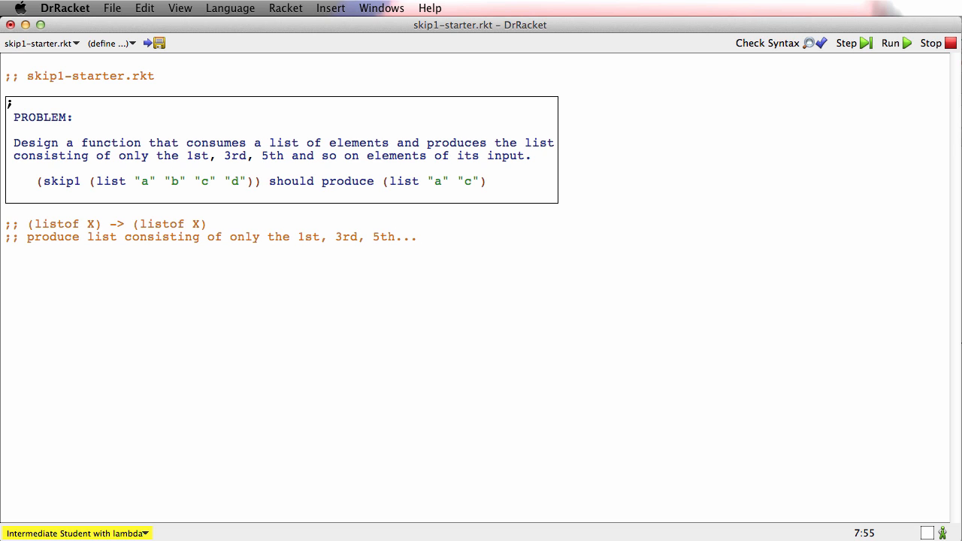
{"action": "type", "text": "elements of lox"}
{"action": "type", "text": "("}
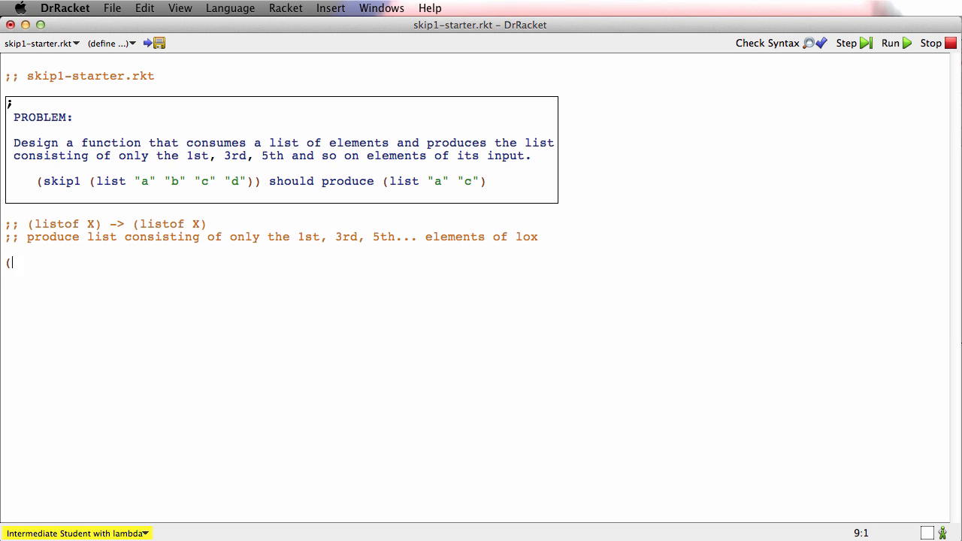
Add the stub (define (skip1 lox) empty) marked ;stub.
{"action": "type", "text": "define ("}
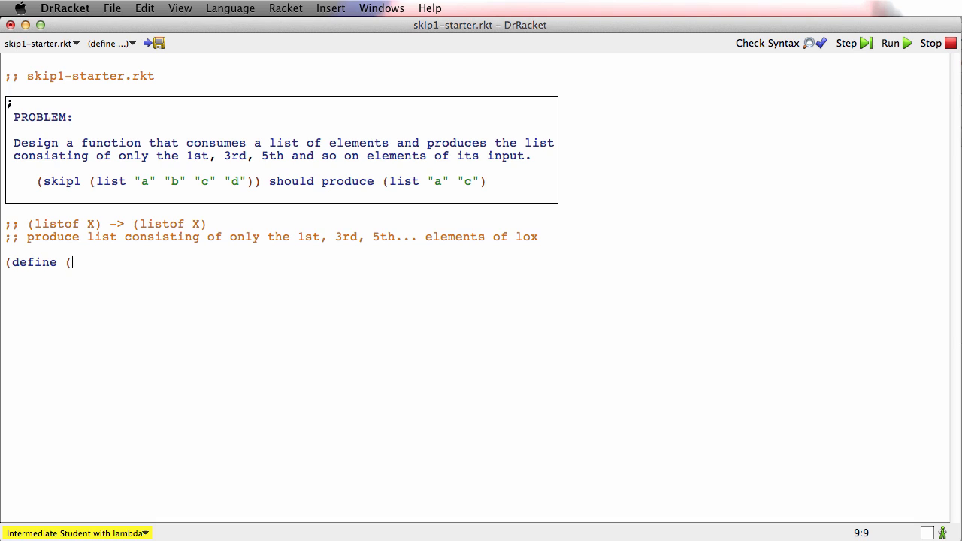
{"action": "type", "text": "skip1"}
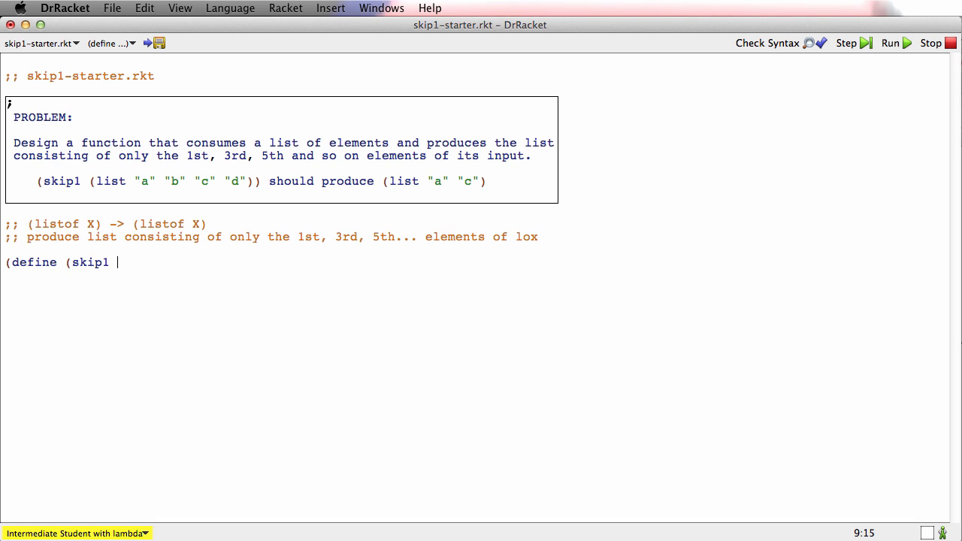
{"action": "type", "text": "lox)"}
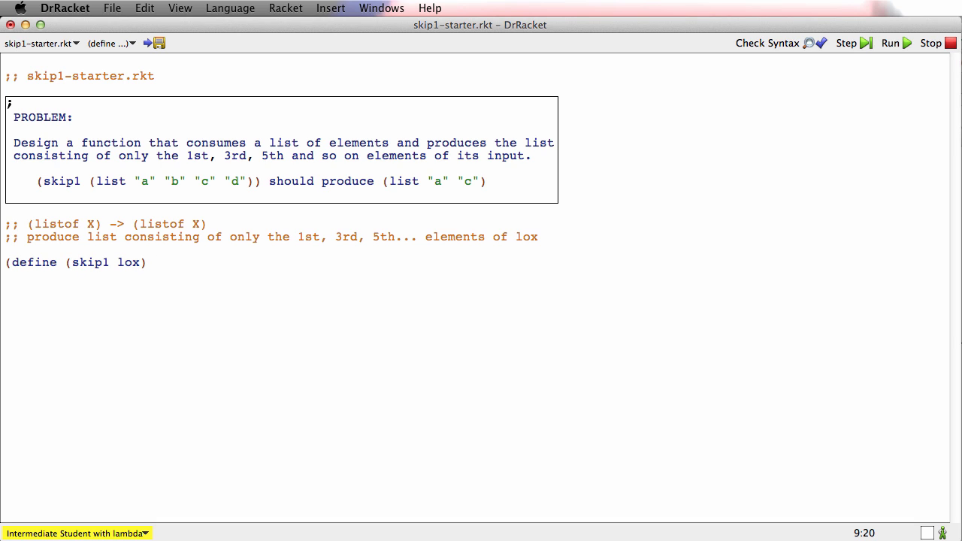
{"action": "type", "text": "empty);stu"}
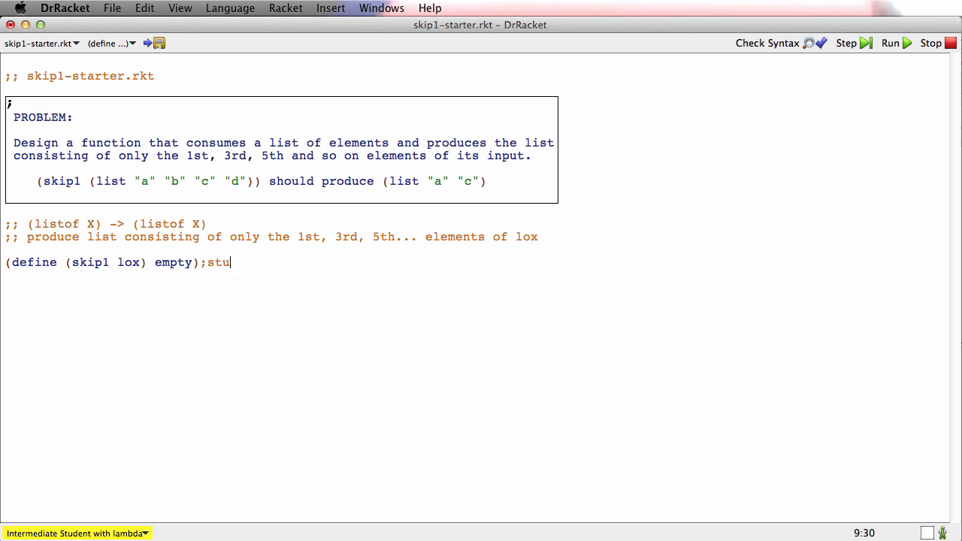
Turn the problem's "a" "b" "c" "d" example into a check-expect, removing 'should produce'.
{"action": "type", "text": "b"}
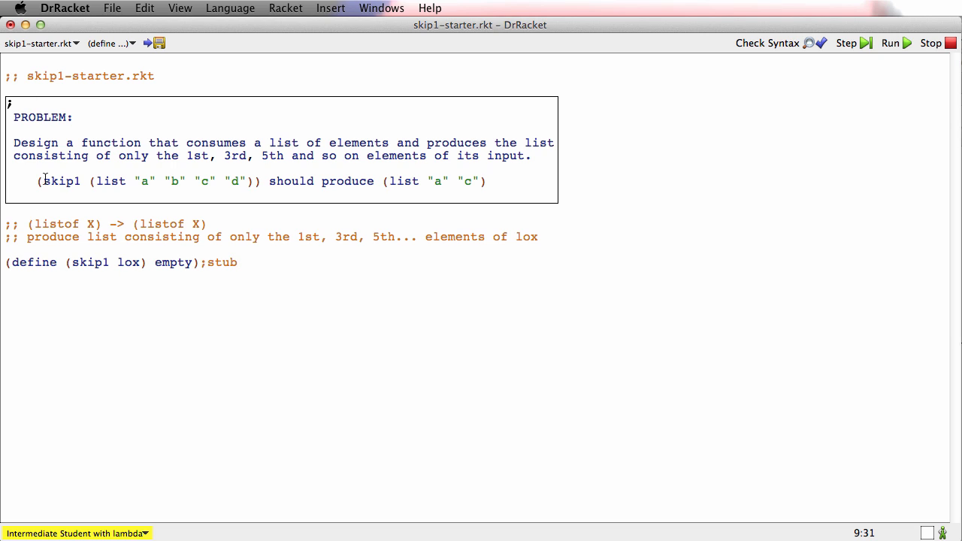
{"action": "left_click_drag", "start_coordinate": [41, 180], "coordinate": [487, 180]}
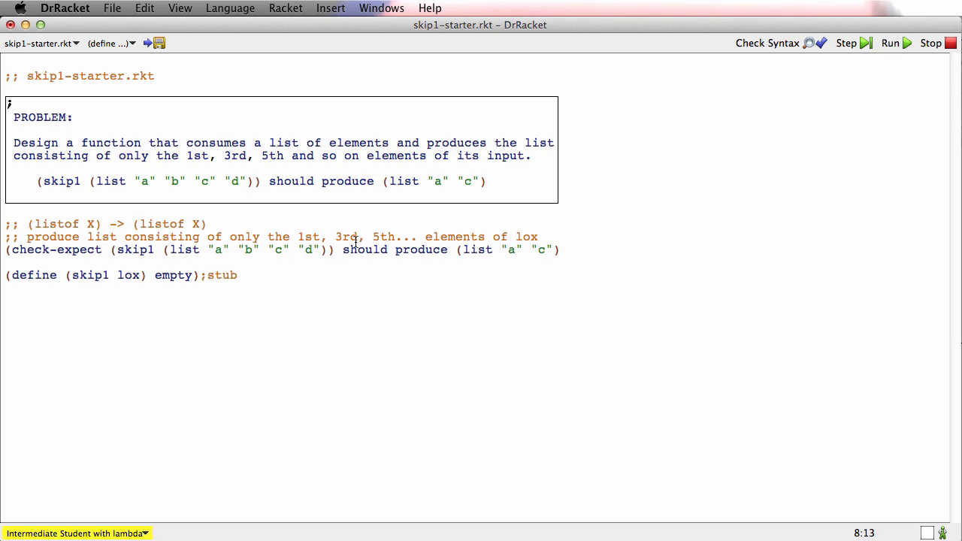
{"action": "left_click_drag", "start_coordinate": [343, 249], "coordinate": [450, 249]}
{"action": "type", "text": ")"}
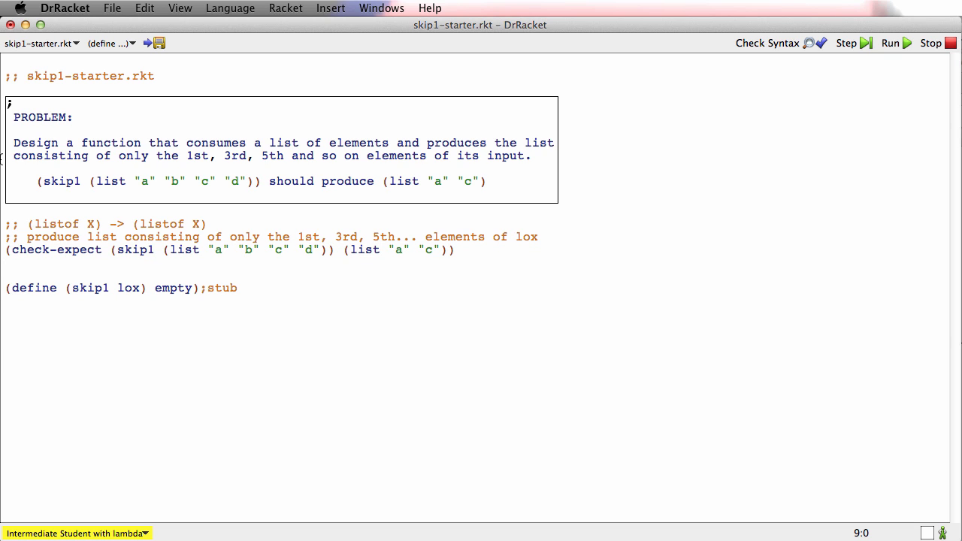
{"action": "left_click_drag", "start_coordinate": [6, 249], "coordinate": [192, 249]}
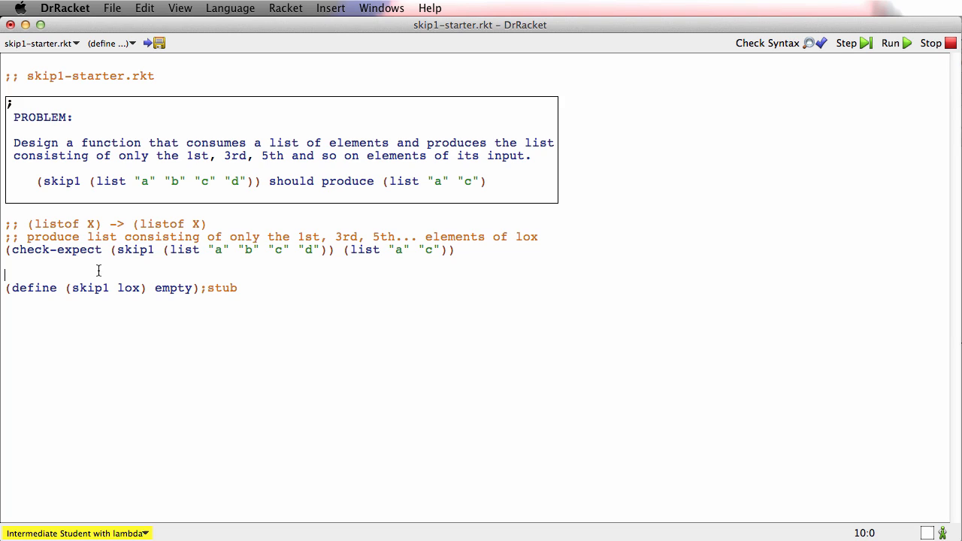
Add a check-expect that skip1 of (list 1 2 3 4 5 6) gives (list 1 3 5).
{"action": "type", "text": "(check-expect (skip1 (list"}
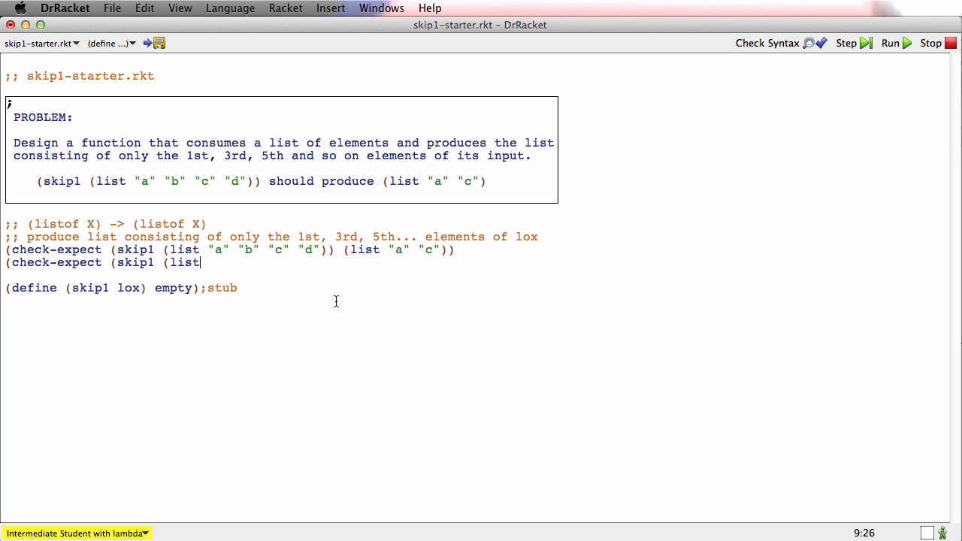
{"action": "type", "text": "\" \""}
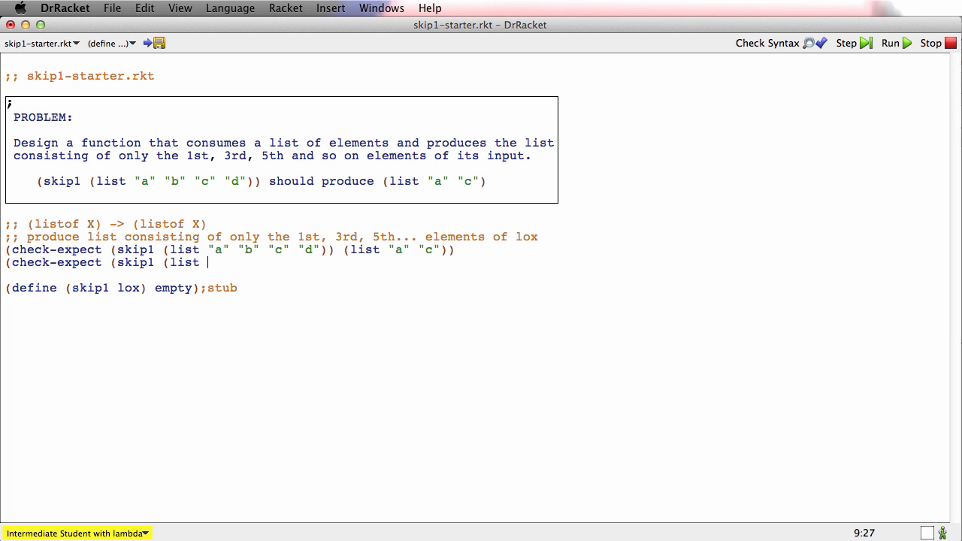
{"action": "type", "text": "1 2 3 4 5 6"}
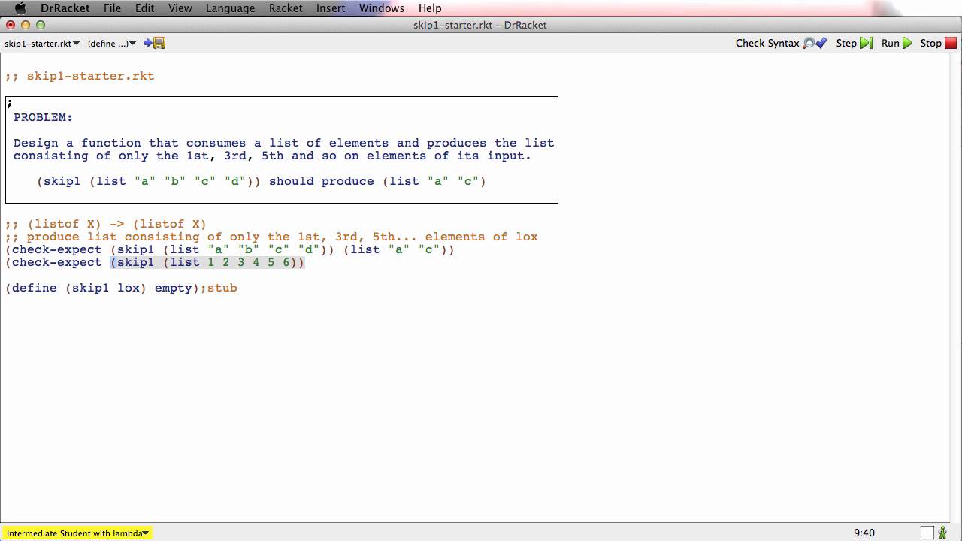
{"action": "left_click", "coordinate": [312, 262]}
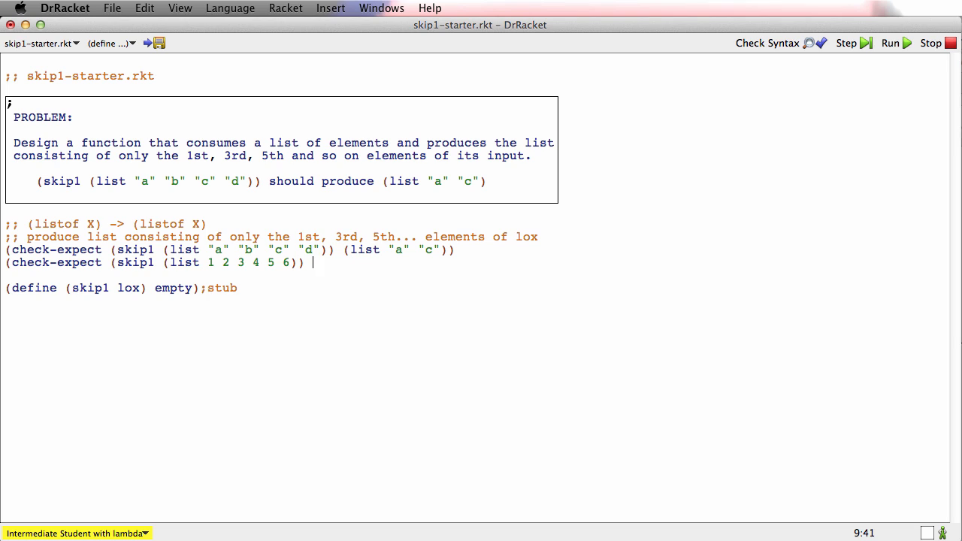
{"action": "type", "text": "(list"}
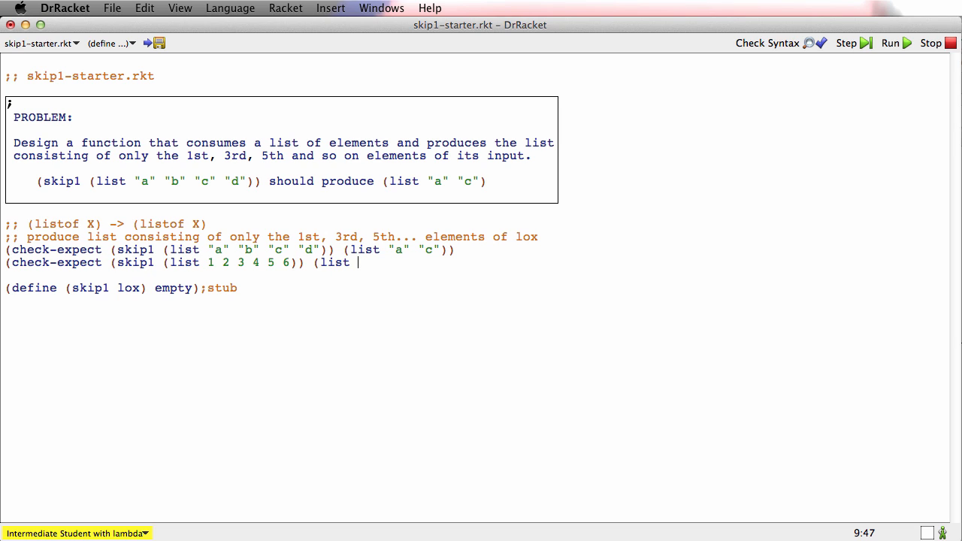
{"action": "type", "text": "1 3 5"}
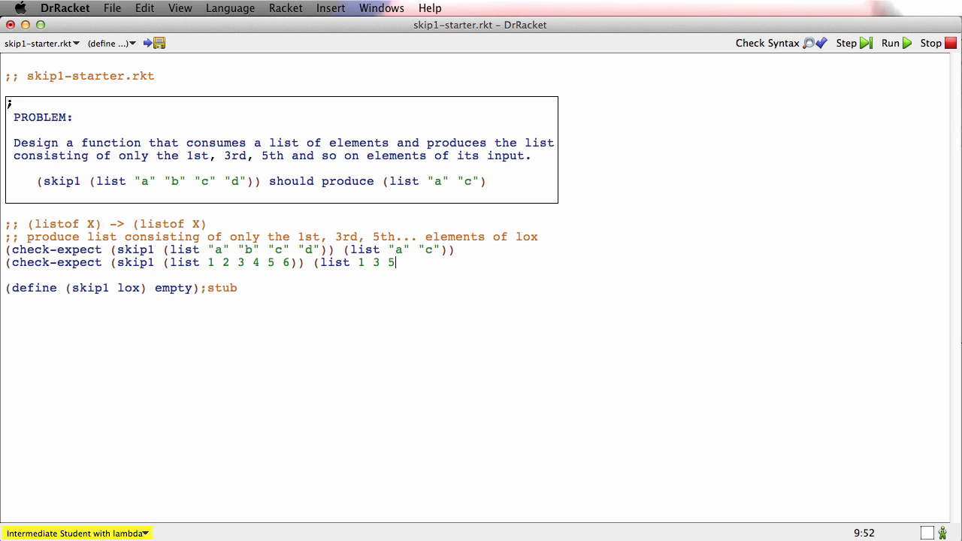
{"action": "type", "text": "))"}
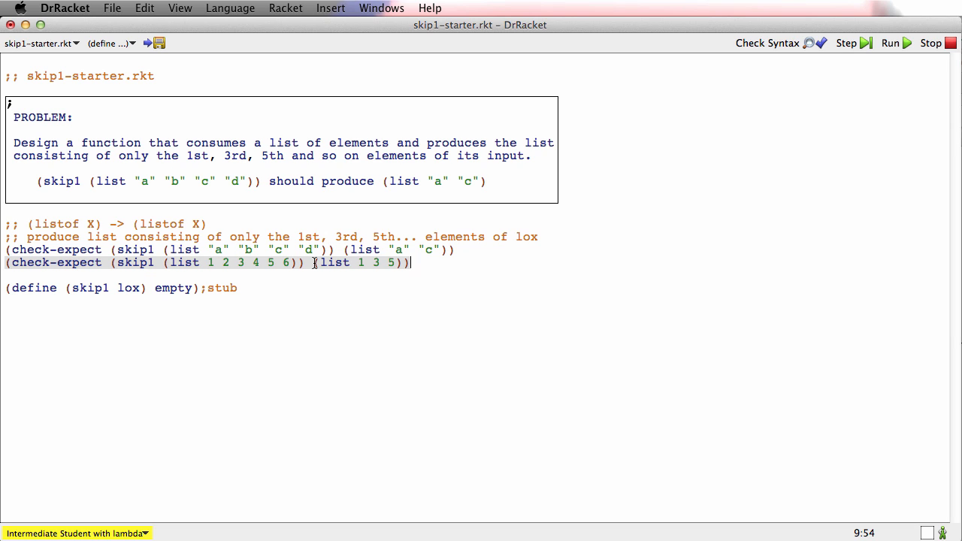
{"action": "left_click", "coordinate": [318, 284]}
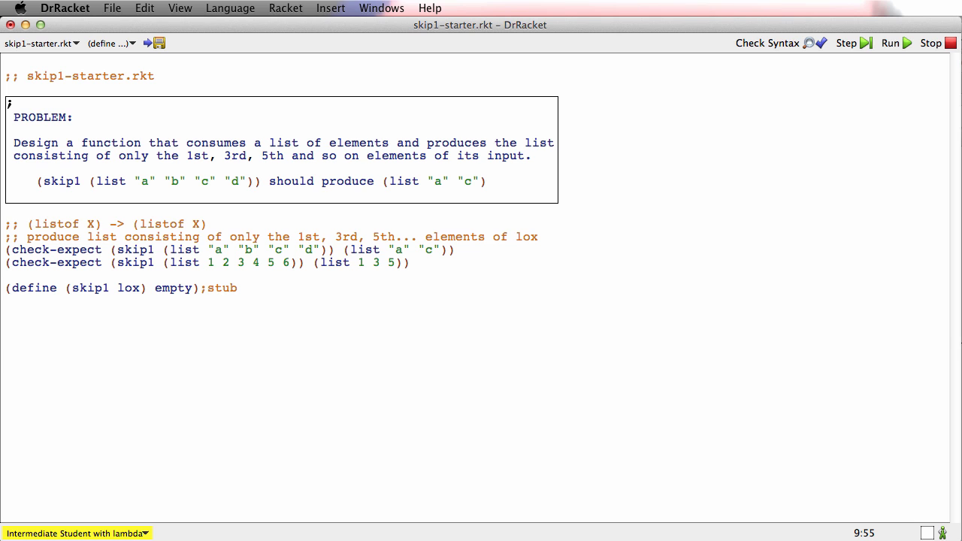
Run the file to see both tests fail, then comment out the stub.
{"action": "left_click", "coordinate": [889, 43]}
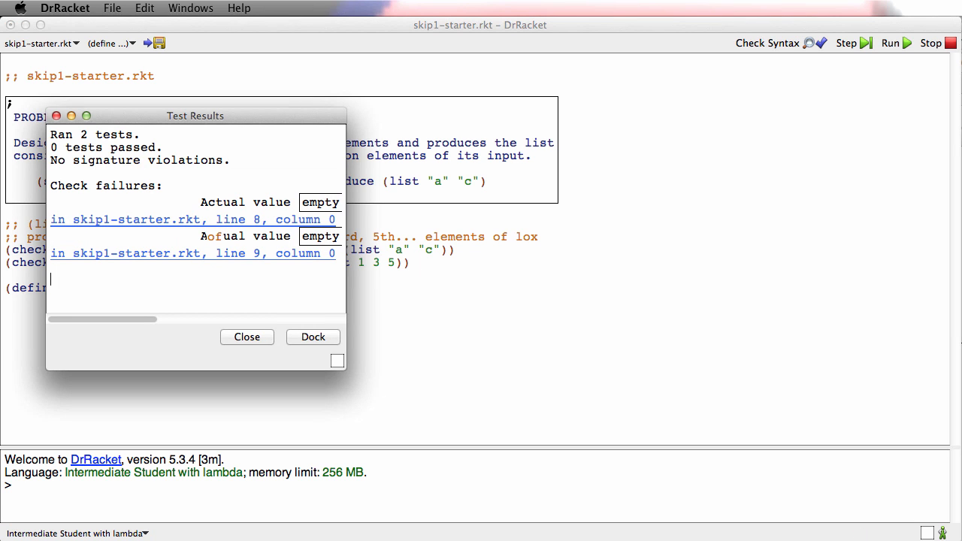
{"action": "mouse_move", "coordinate": [64, 115]}
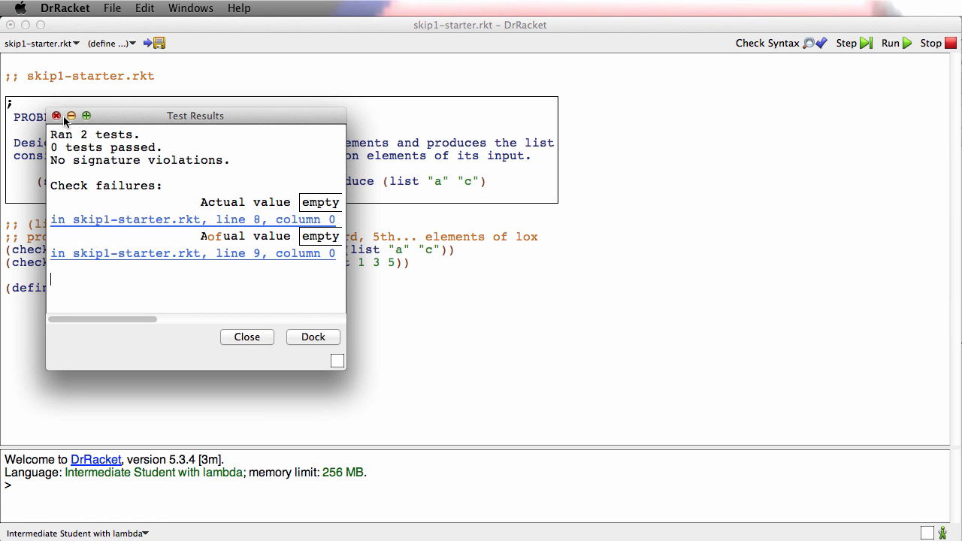
{"action": "left_click", "coordinate": [247, 336]}
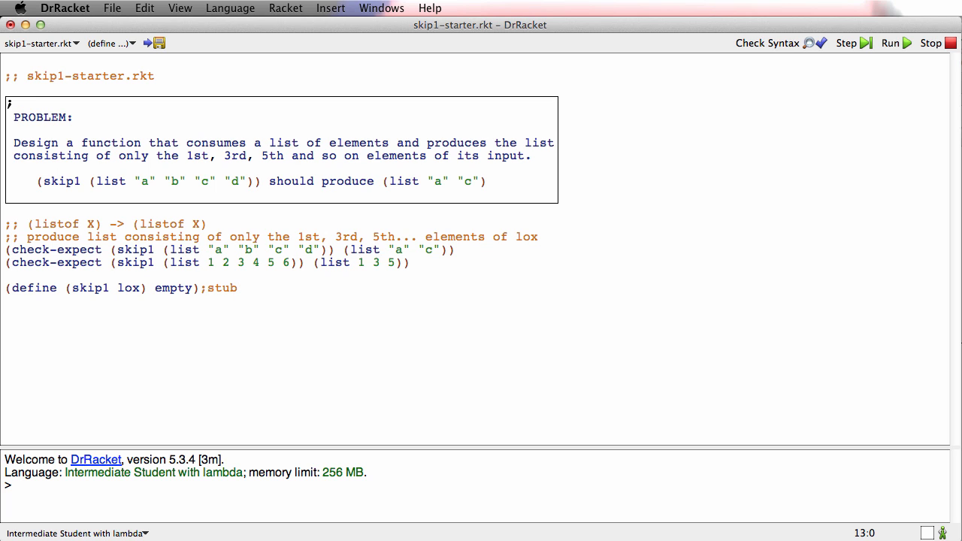
{"action": "type", "text": ";"}
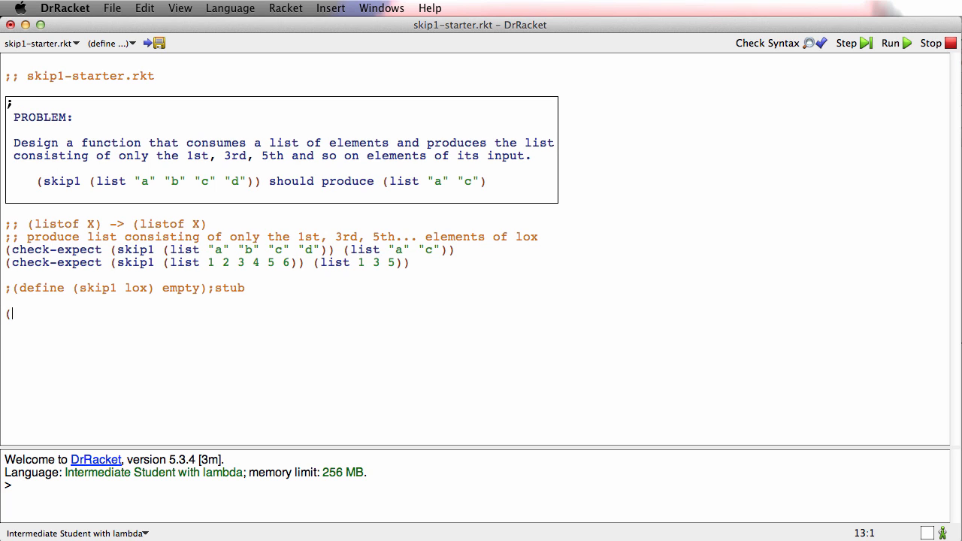
{"action": "type", "text": "define ("}
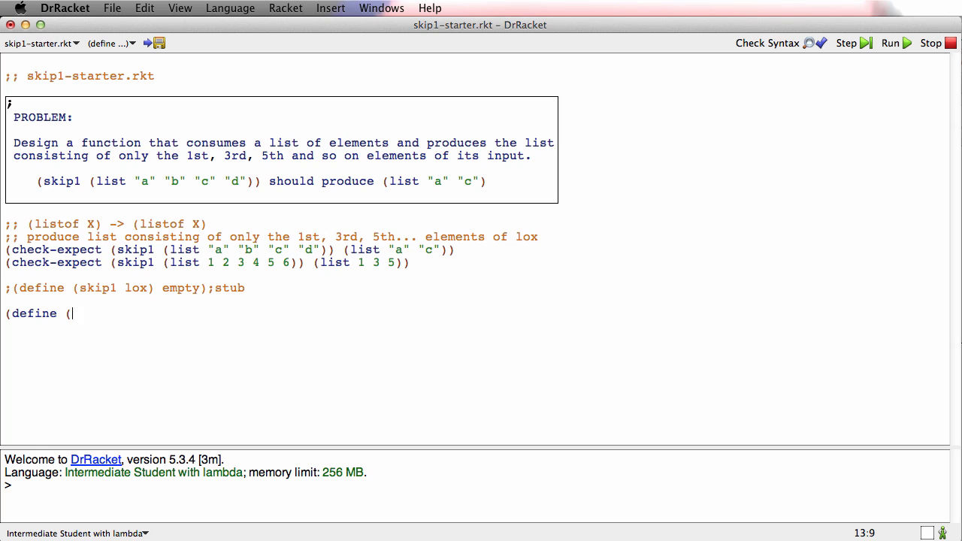
Define skip1 with cond: an (empty? lox) case, else combining (first lox) and (skip1 (rest lox)).
{"action": "type", "text": "skip1 lox"}
{"action": "type", "text": "(cond ["}
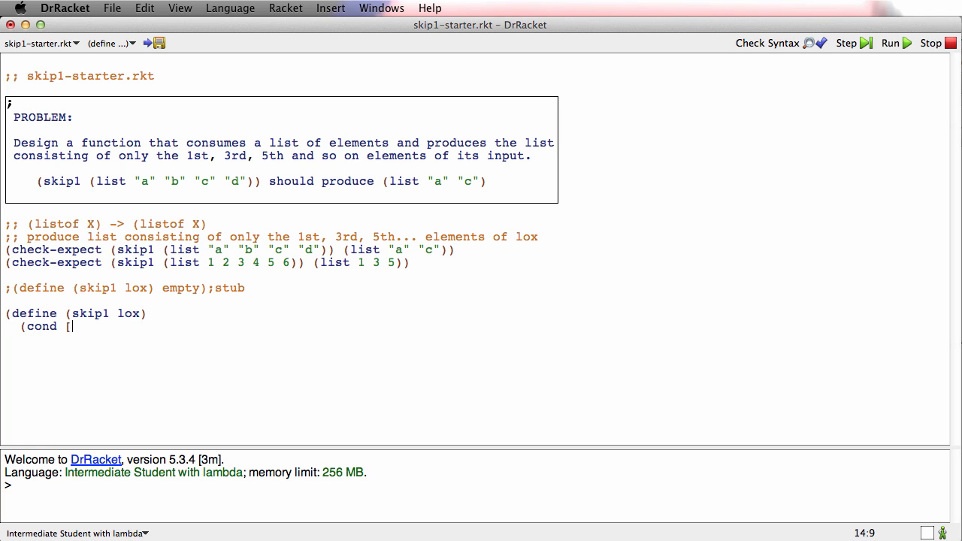
{"action": "type", "text": "(empty?"}
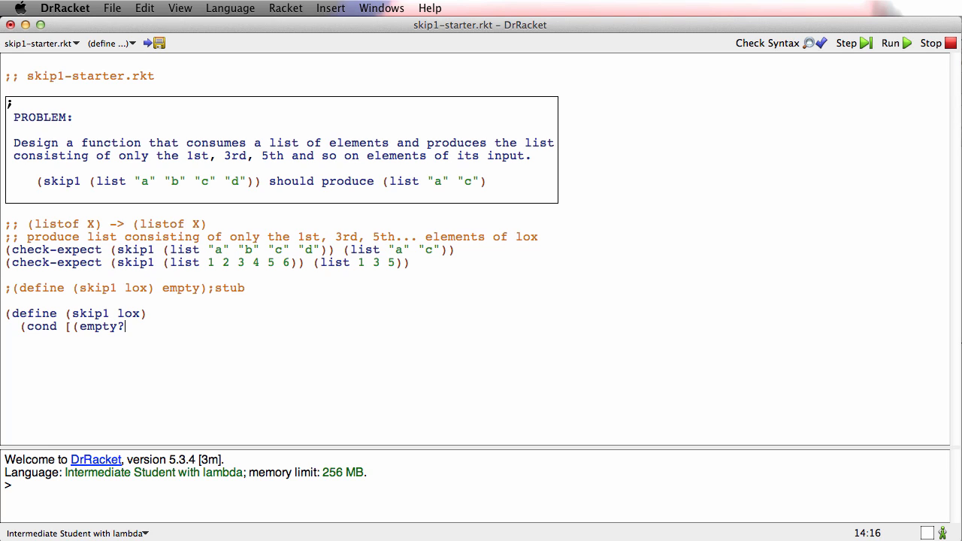
{"action": "type", "text": "lox) (...)]"}
{"action": "type", "text": "[else"}
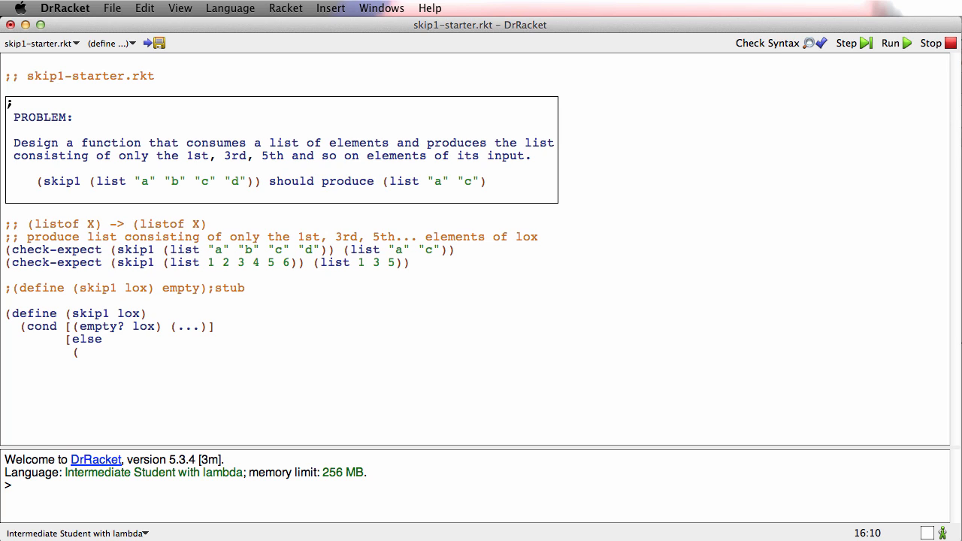
{"action": "type", "text": "..."}
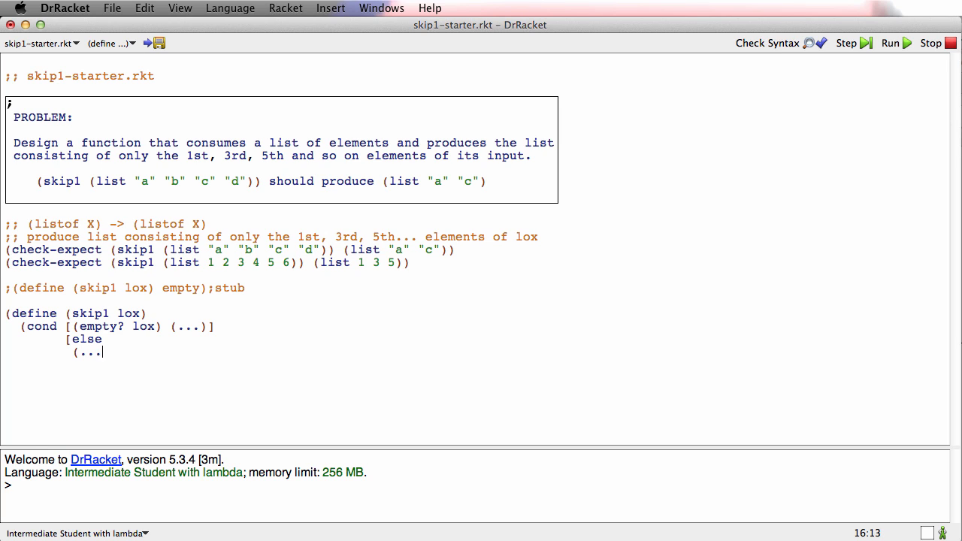
{"action": "type", "text": "(first"}
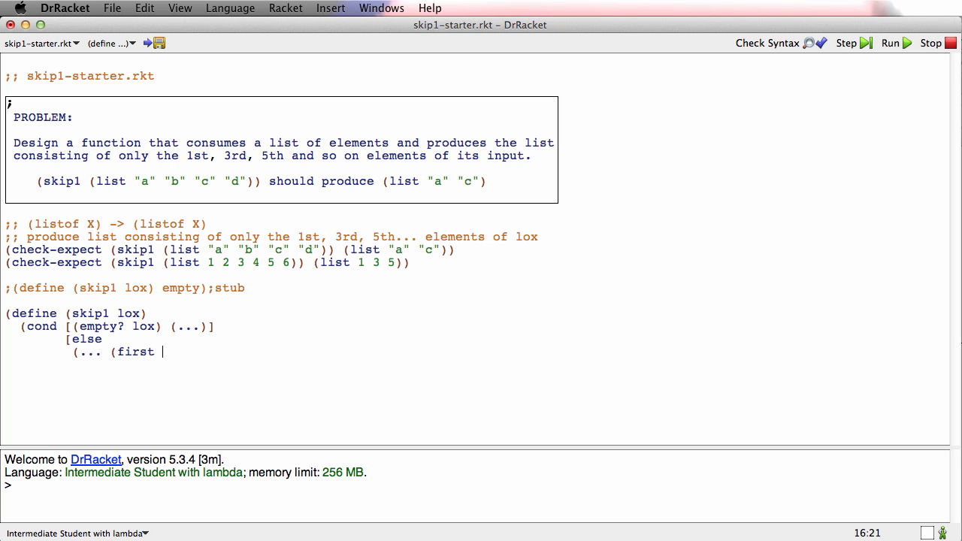
{"action": "type", "text": "lox)"}
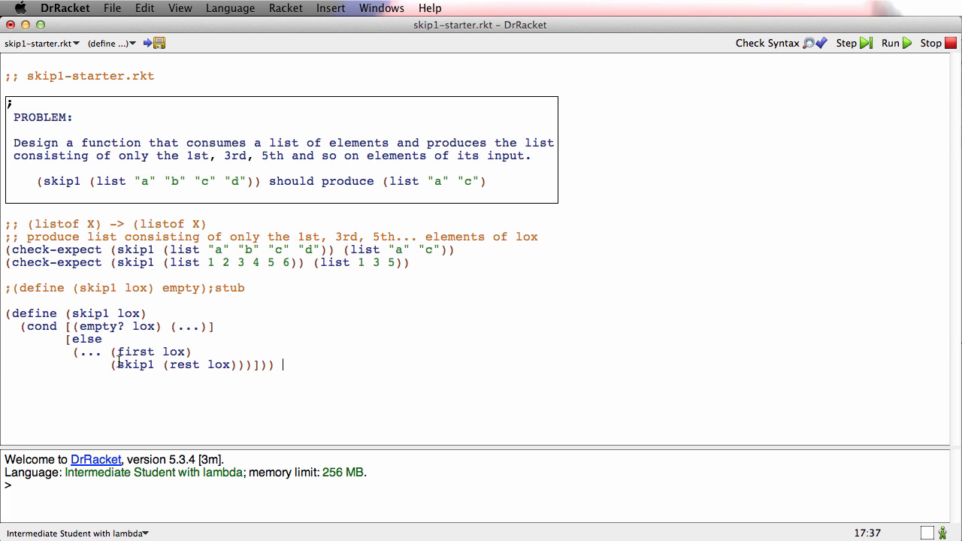
Wrap (first lox) in the else branch in a fn-for-x call.
{"action": "double_click", "coordinate": [137, 352]}
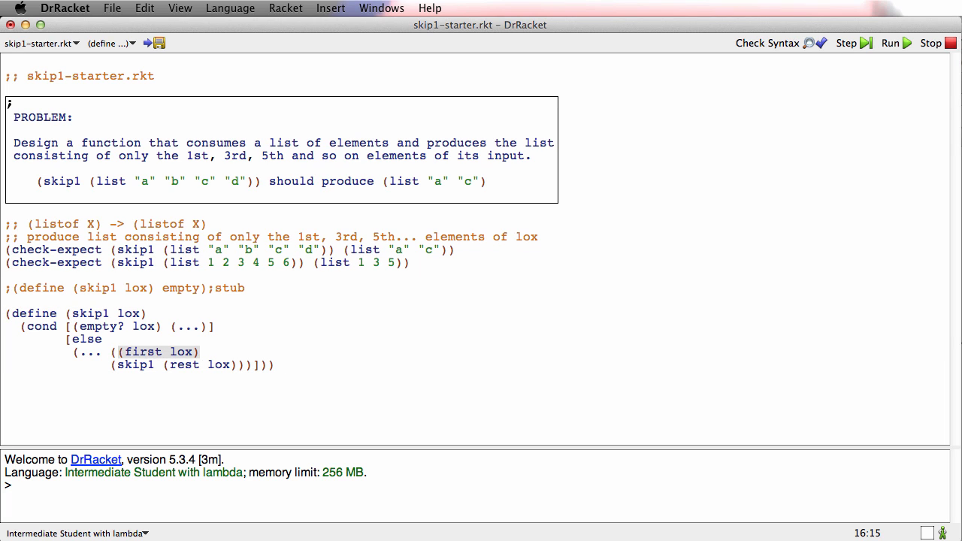
{"action": "type", "text": "fn-for"}
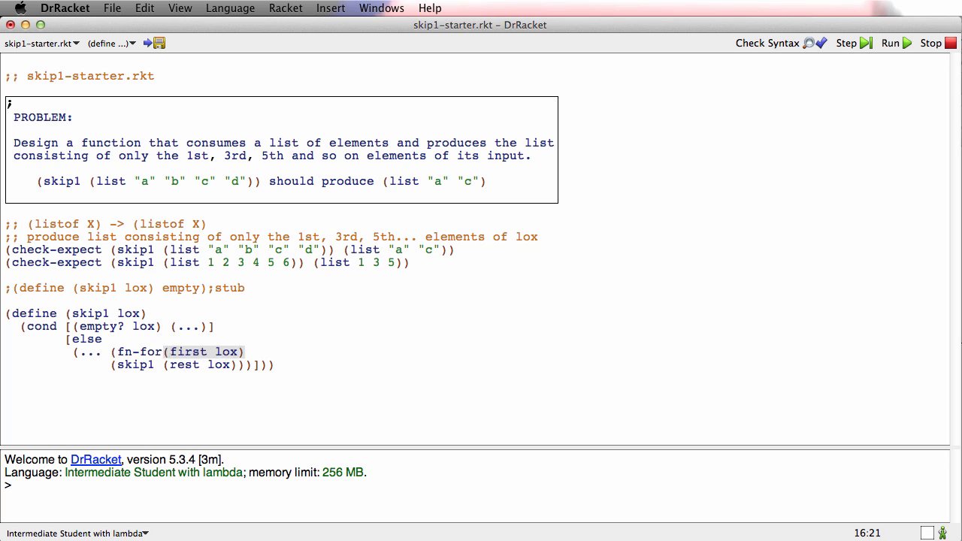
{"action": "type", "text": "-x"}
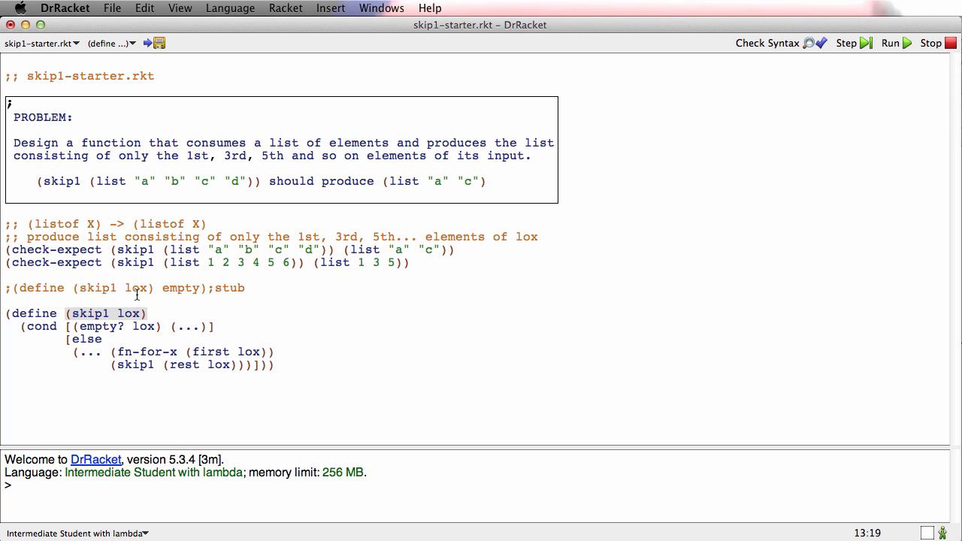
{"action": "mouse_move", "coordinate": [180, 266]}
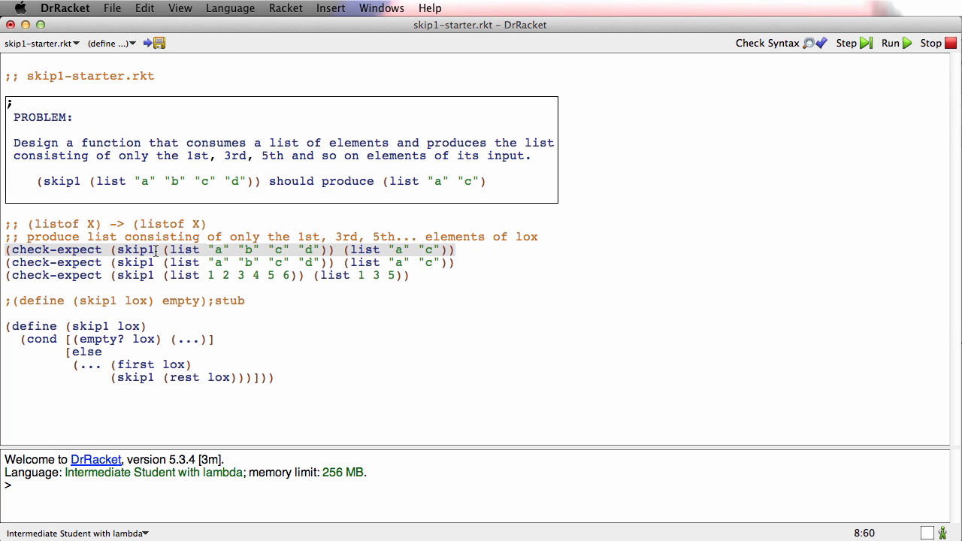
Change the duplicate test to (check-expect (skip1 empty) empty) and make the empty? case return empty.
{"action": "left_click_drag", "start_coordinate": [162, 249], "coordinate": [454, 249]}
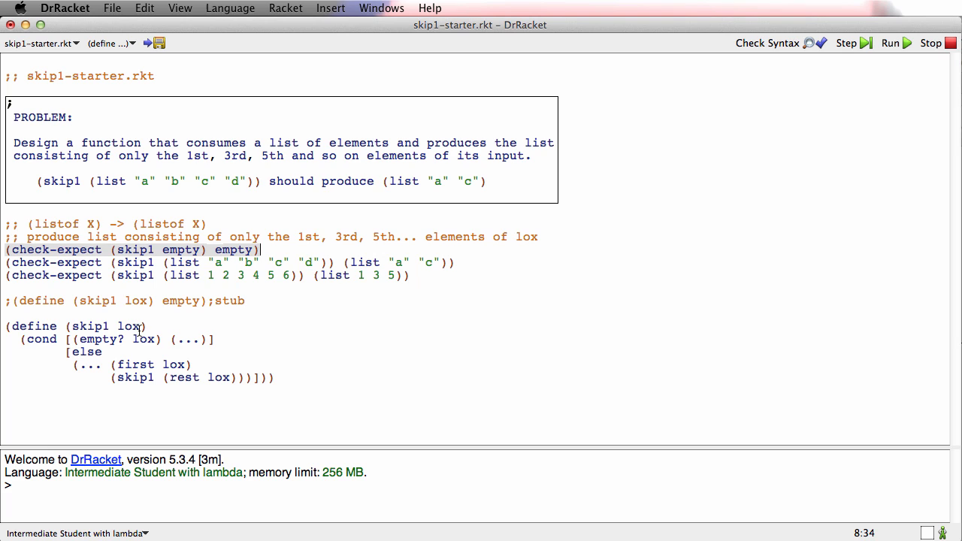
{"action": "double_click", "coordinate": [186, 339]}
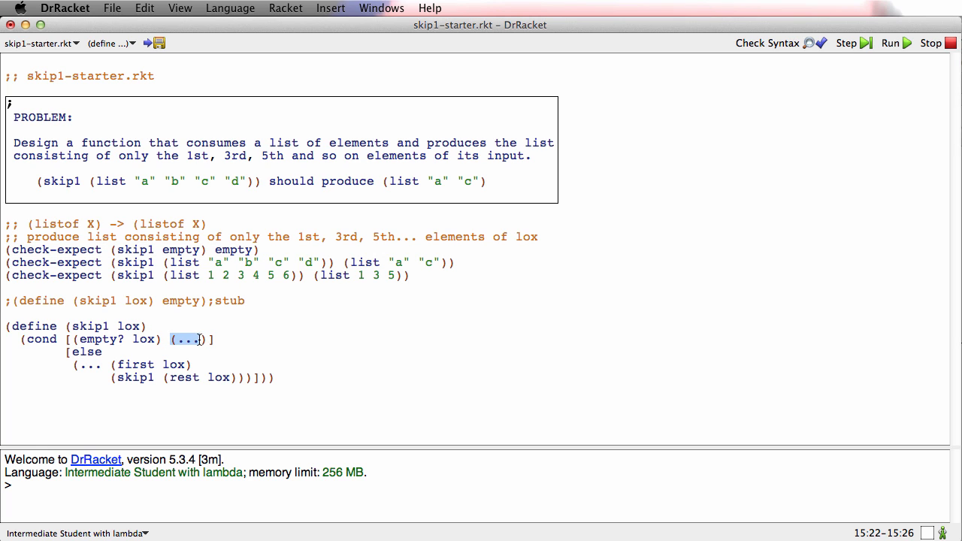
{"action": "key", "text": "Delete"}
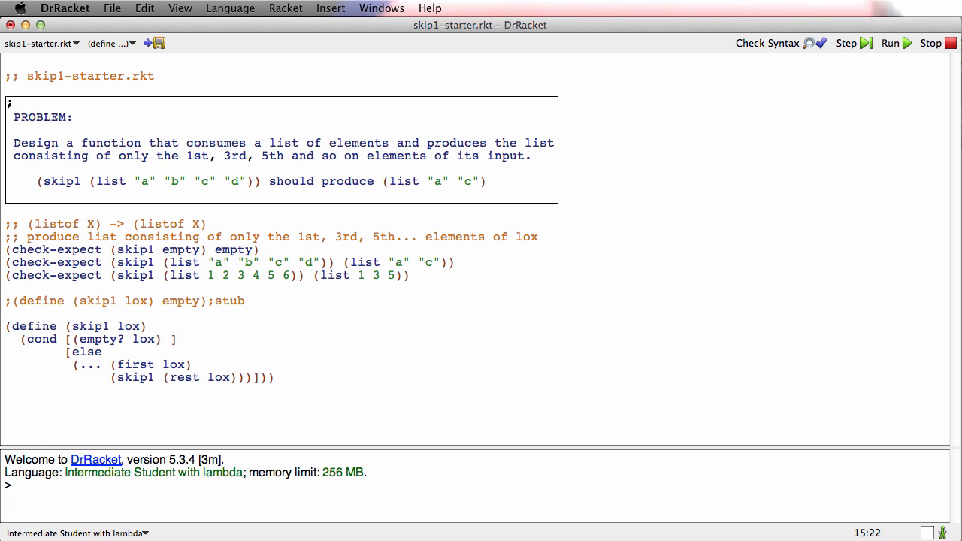
{"action": "type", "text": "empty"}
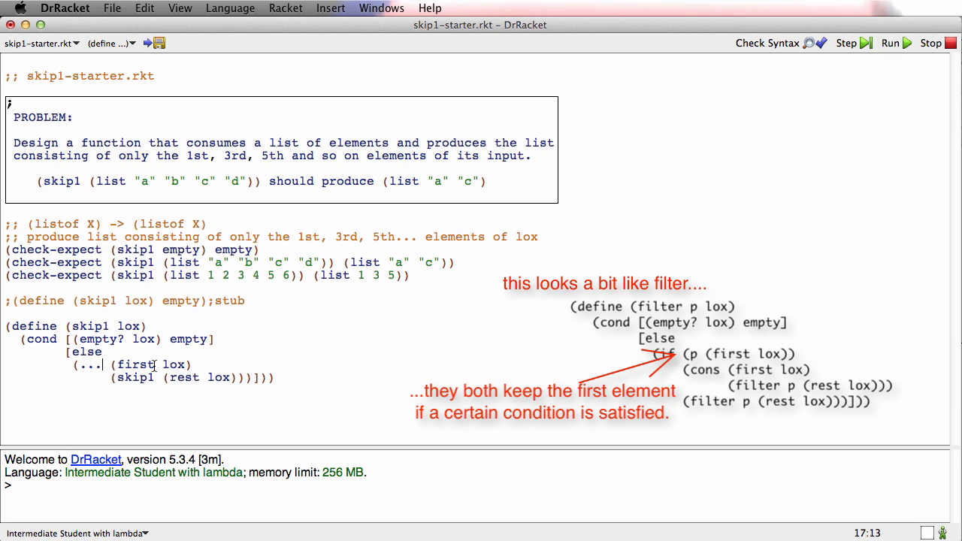
Replace the else body with an if: cons (first lox) onto (skip1 (rest lox)), else (skip1 (rest lox)).
{"action": "type", "text": "if ("}
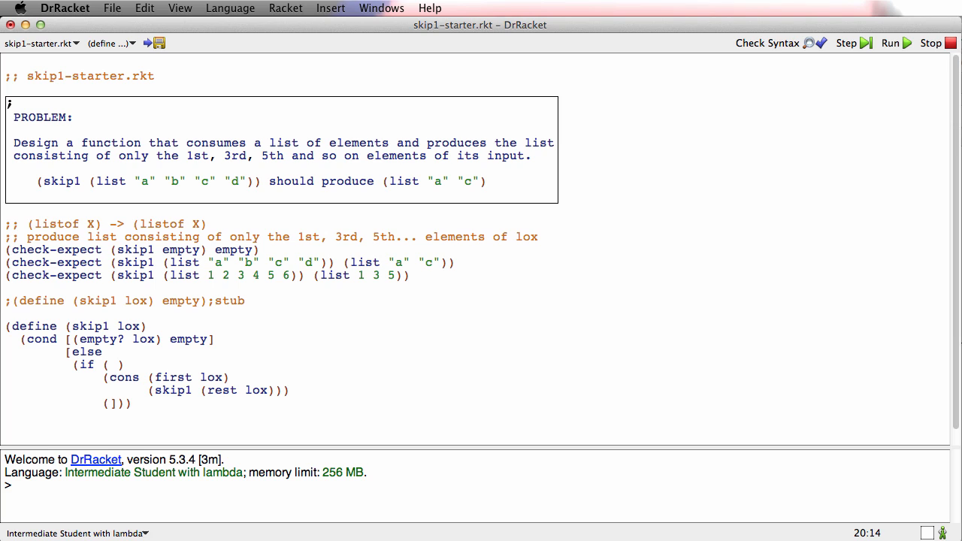
{"action": "type", "text": "skip1"}
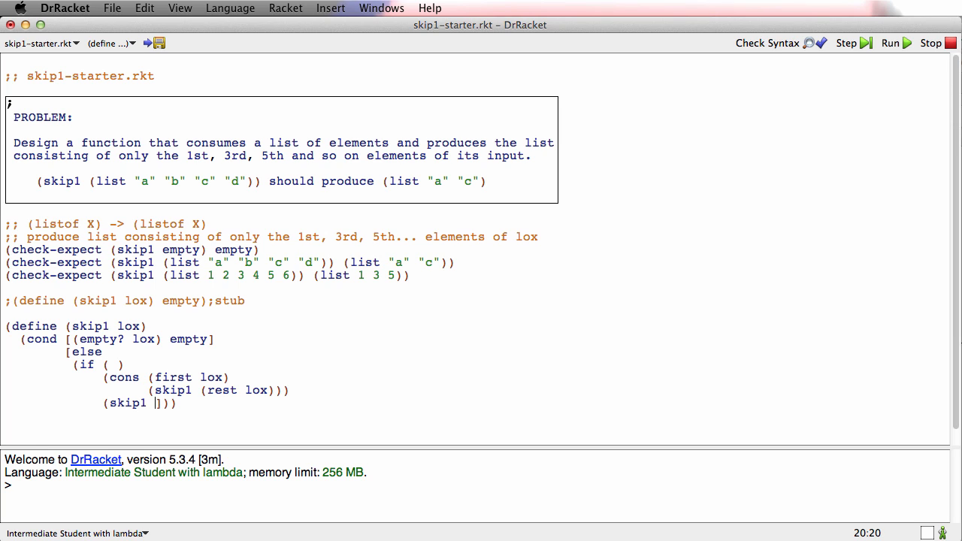
{"action": "type", "text": "(rest lox)))"}
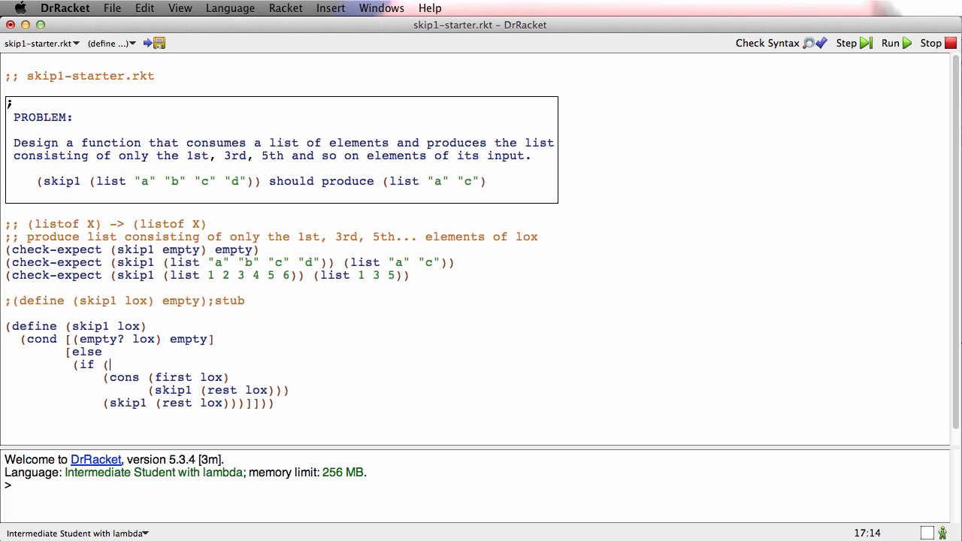
Fill the empty if condition with the wished-for test (odd? POSITION-OF-FIRST-LOX).
{"action": "type", "text": "odd"}
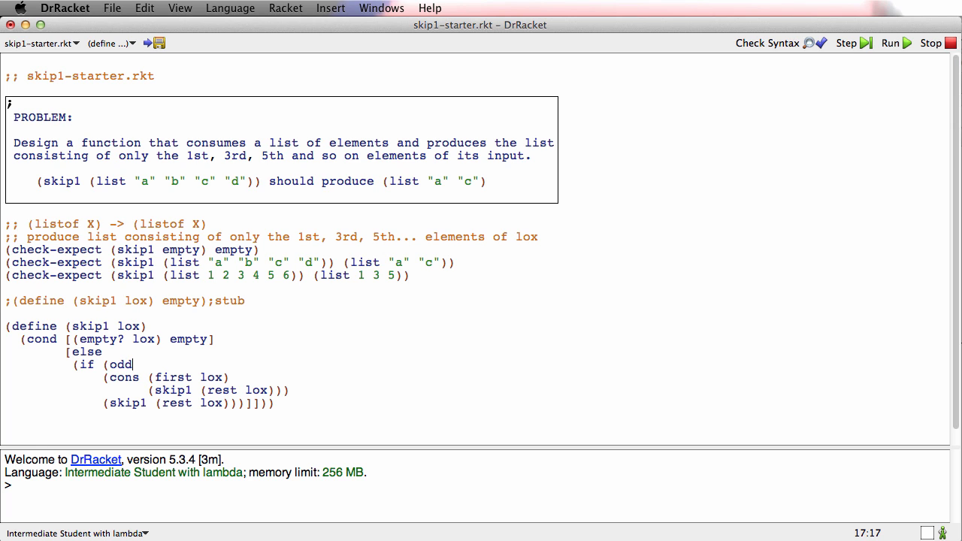
{"action": "type", "text": "?"}
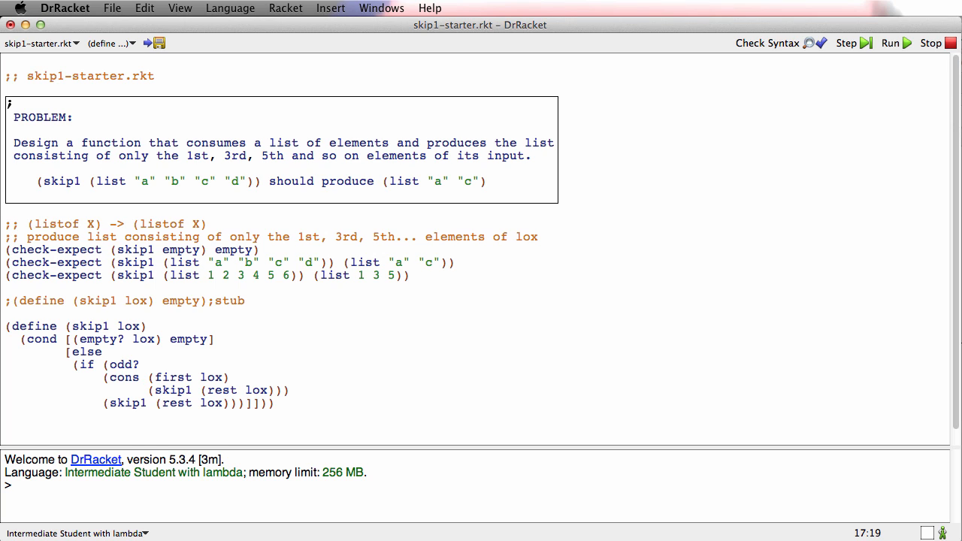
{"action": "type", "text": "POSITI"}
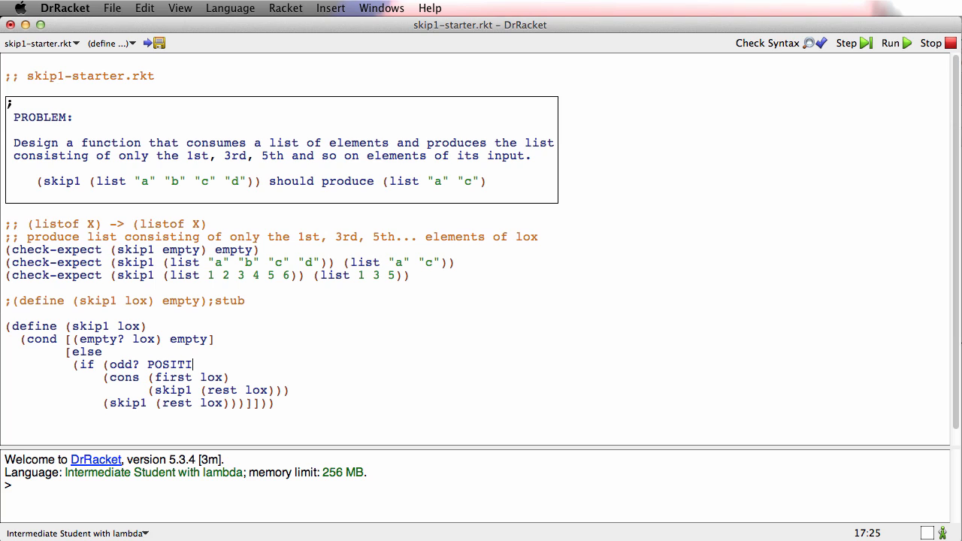
{"action": "type", "text": "ON-OF-FI"}
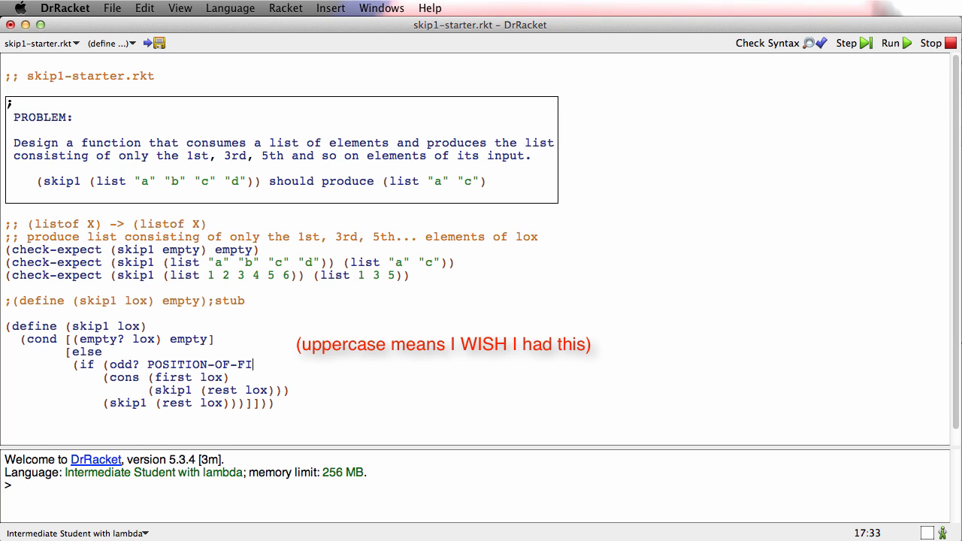
{"action": "type", "text": "RST-LOX)"}
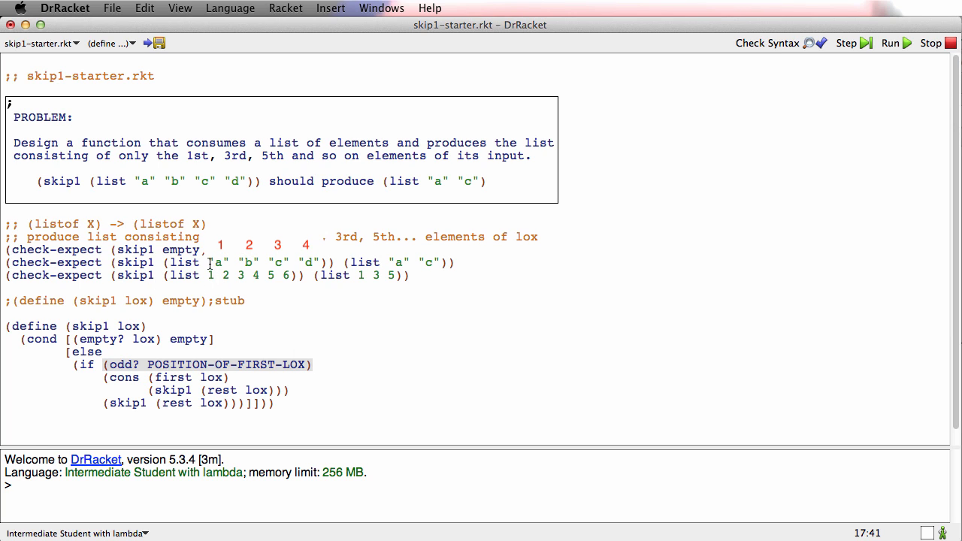
{"action": "double_click", "coordinate": [219, 262]}
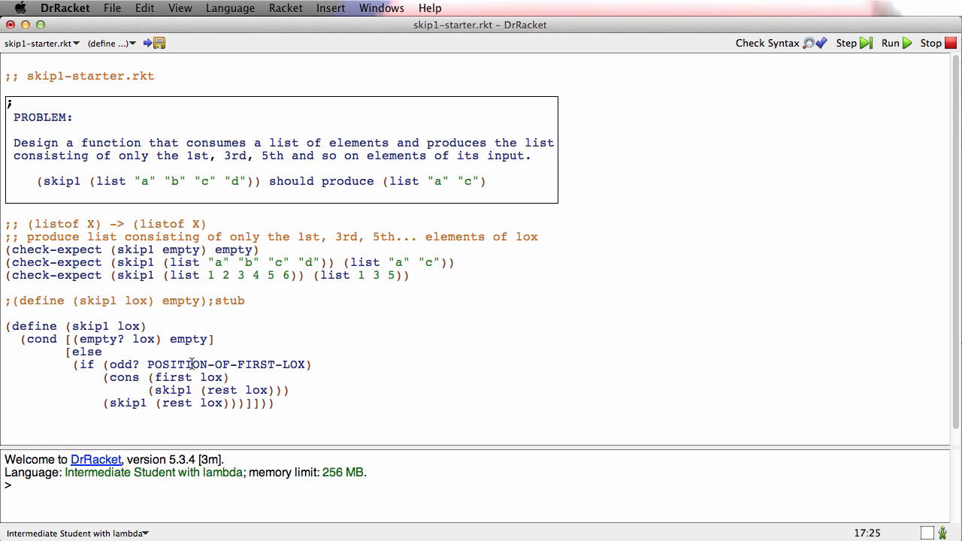
{"action": "mouse_move", "coordinate": [336, 158]}
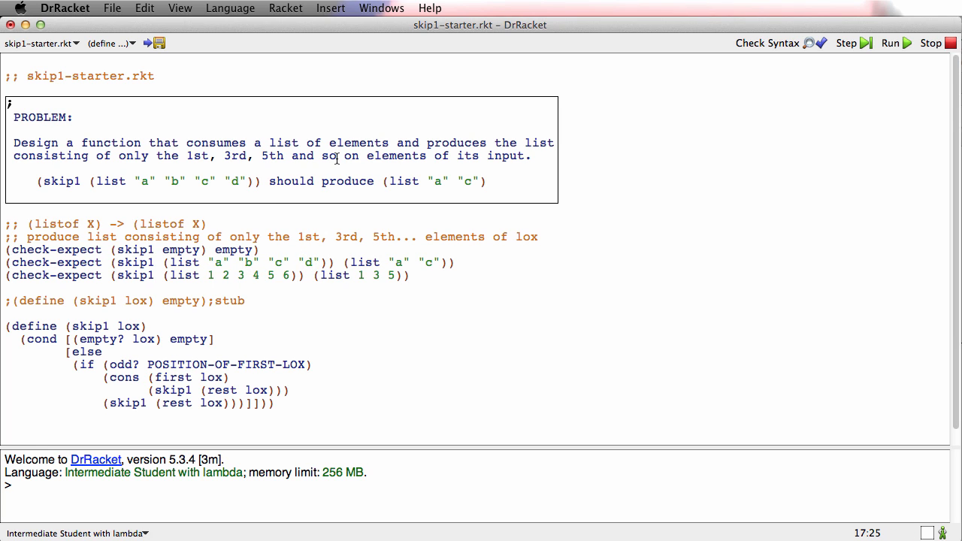
{"action": "mouse_move", "coordinate": [207, 263]}
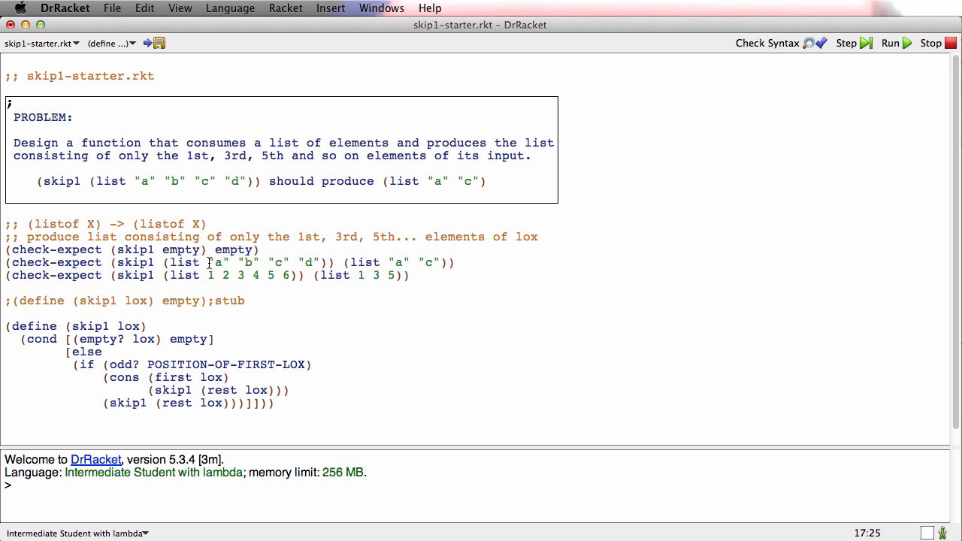
{"action": "mouse_move", "coordinate": [239, 261]}
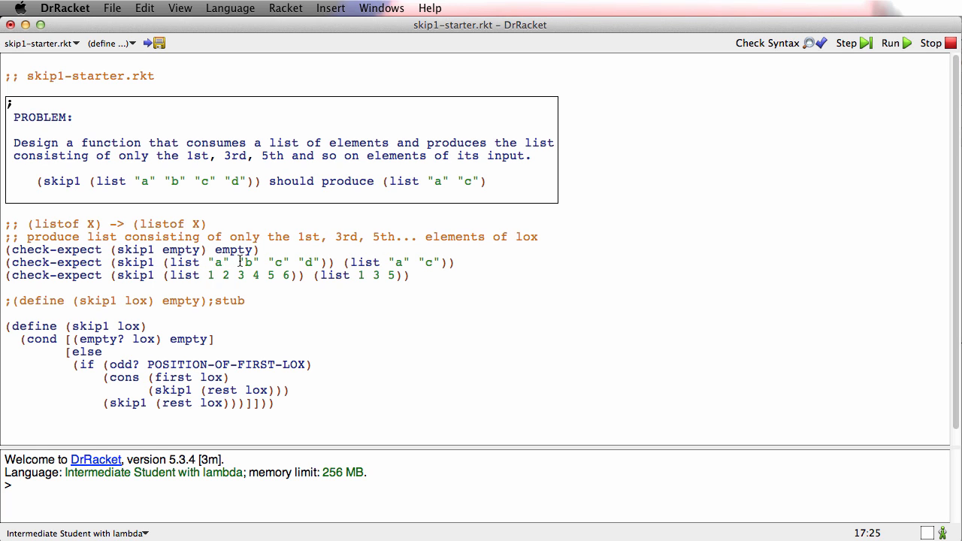
{"action": "mouse_move", "coordinate": [312, 268]}
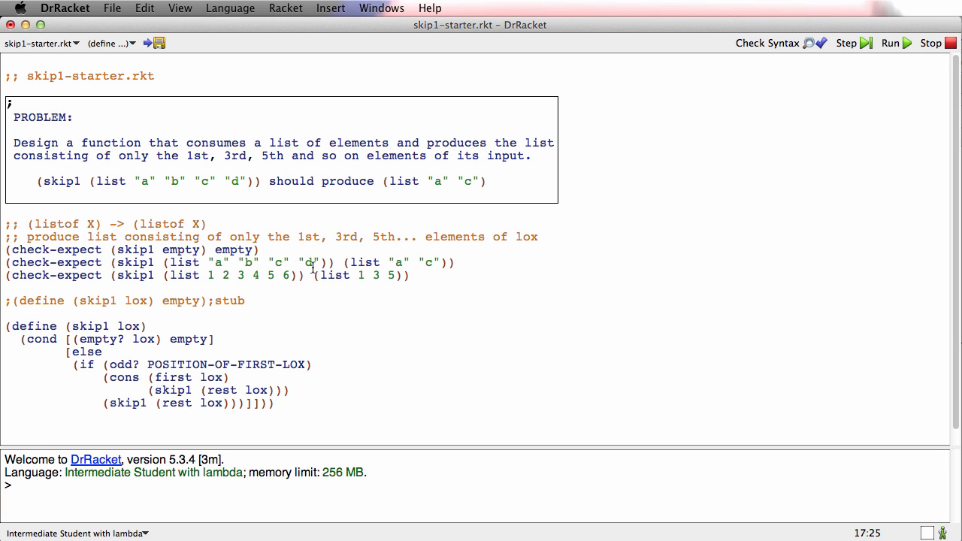
{"action": "mouse_move", "coordinate": [148, 339]}
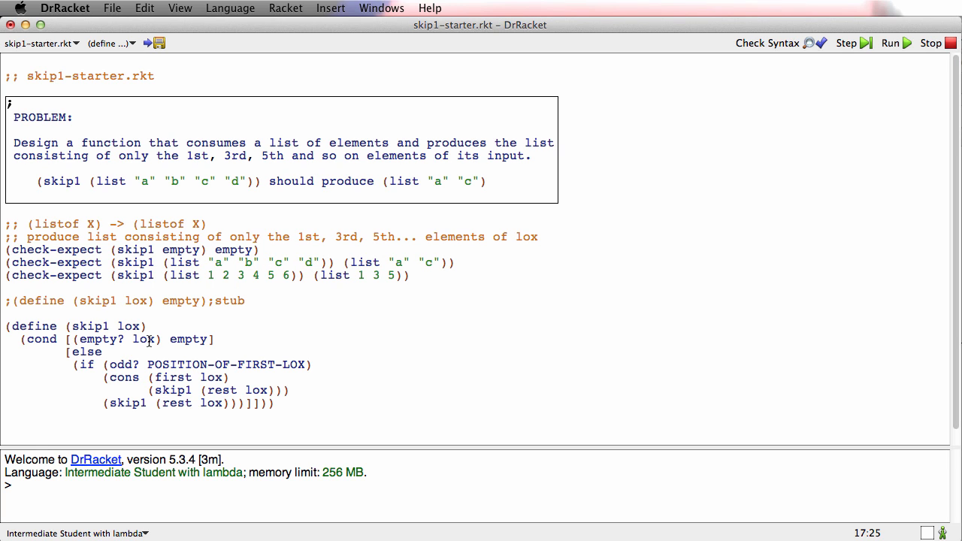